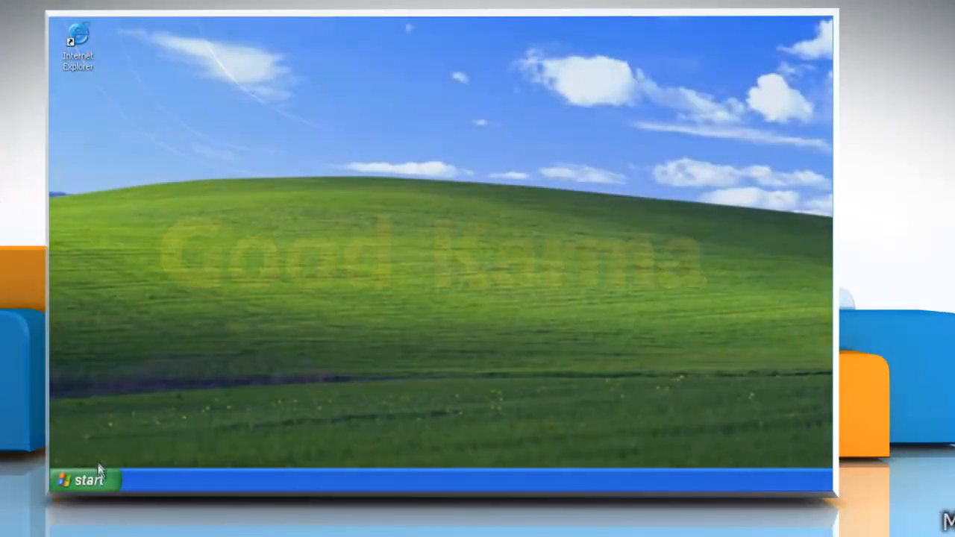
Launch Device Manager by running devmgmt.msc from the Start menu's Run prompt
{"action": "left_click", "coordinate": [85, 481]}
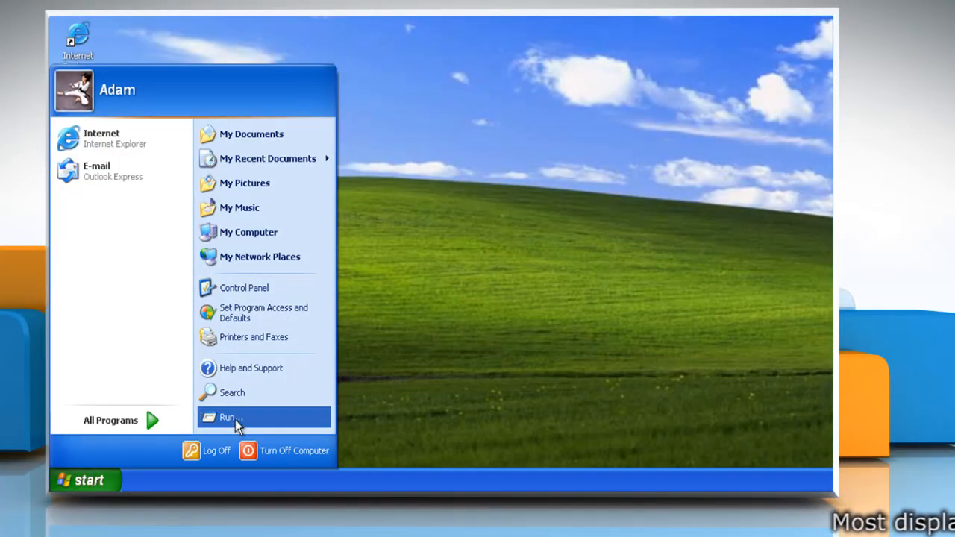
{"action": "left_click", "coordinate": [254, 417]}
{"action": "type", "text": "devmgm"}
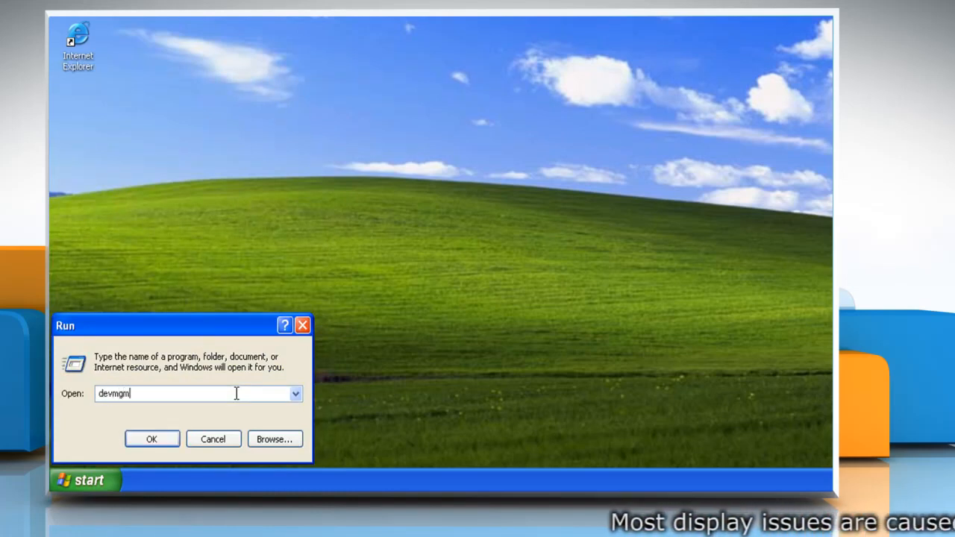
{"action": "type", "text": "t.msc"}
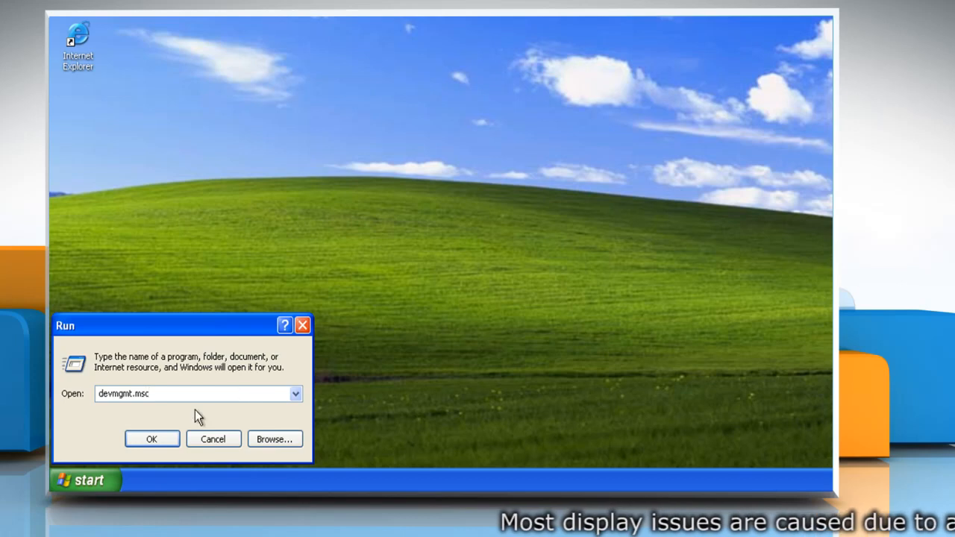
{"action": "left_click", "coordinate": [151, 438]}
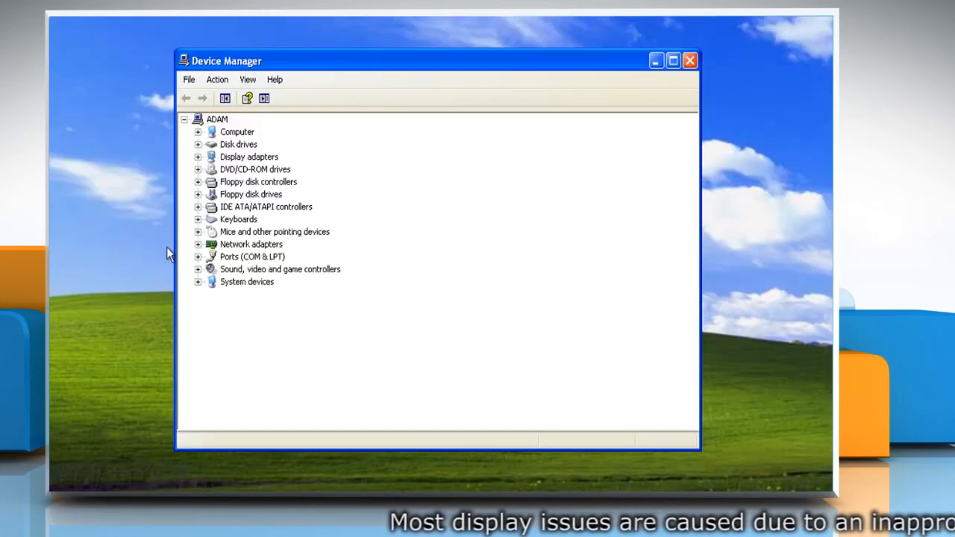
Start Update Driver for the VM Additions S3 Trio32/64 display adapter
{"action": "left_click", "coordinate": [198, 156]}
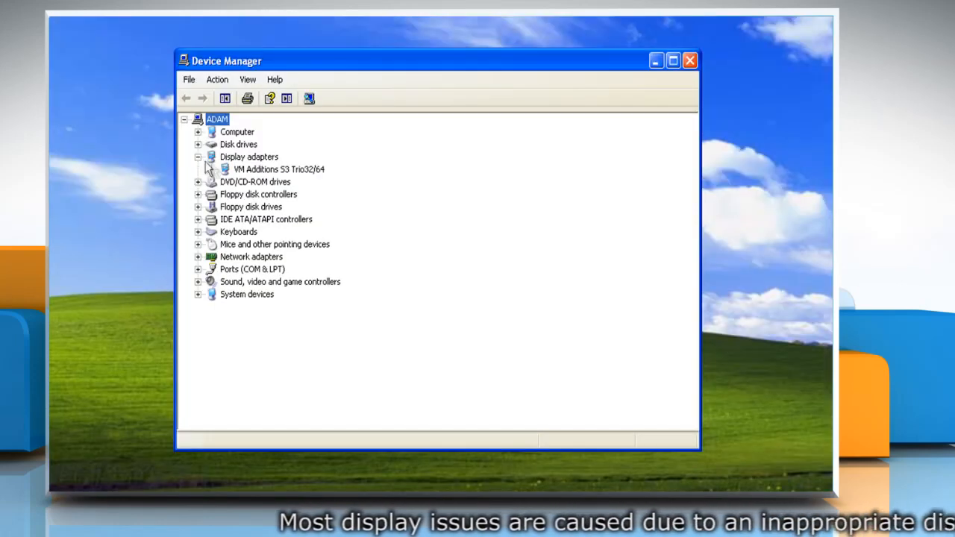
{"action": "right_click", "coordinate": [278, 169]}
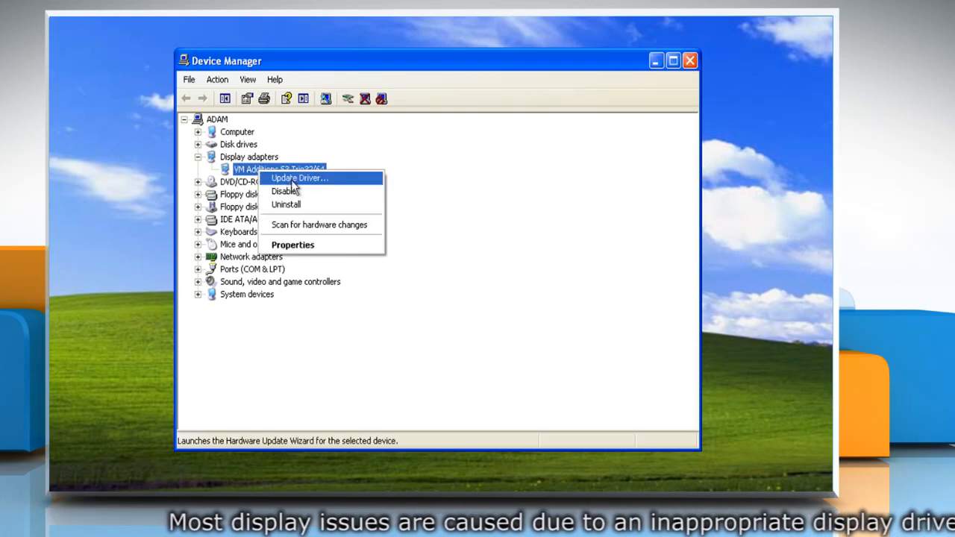
{"action": "left_click", "coordinate": [299, 178]}
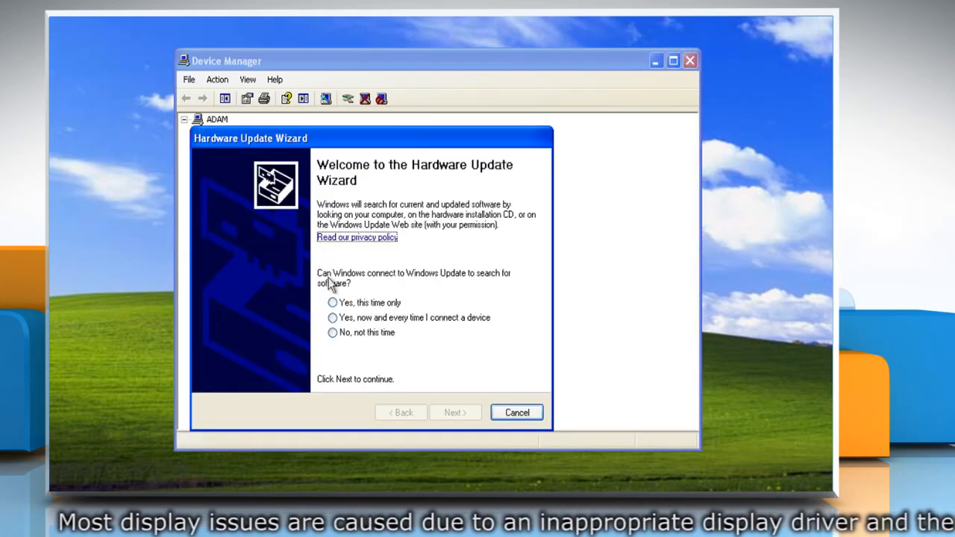
Choose 'Yes, now and every time I connect a device' for Windows Update and advance the wizard
{"action": "left_click", "coordinate": [333, 318]}
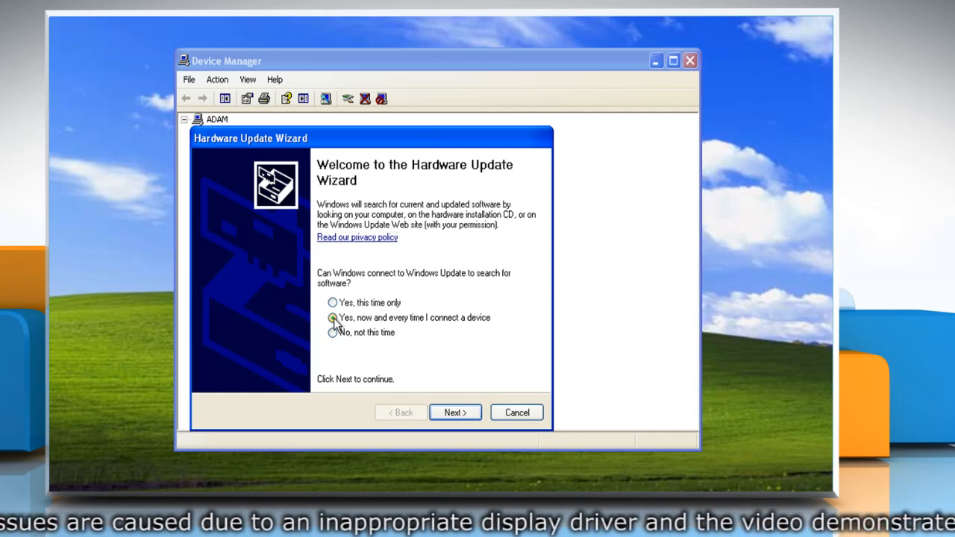
{"action": "left_click", "coordinate": [332, 317]}
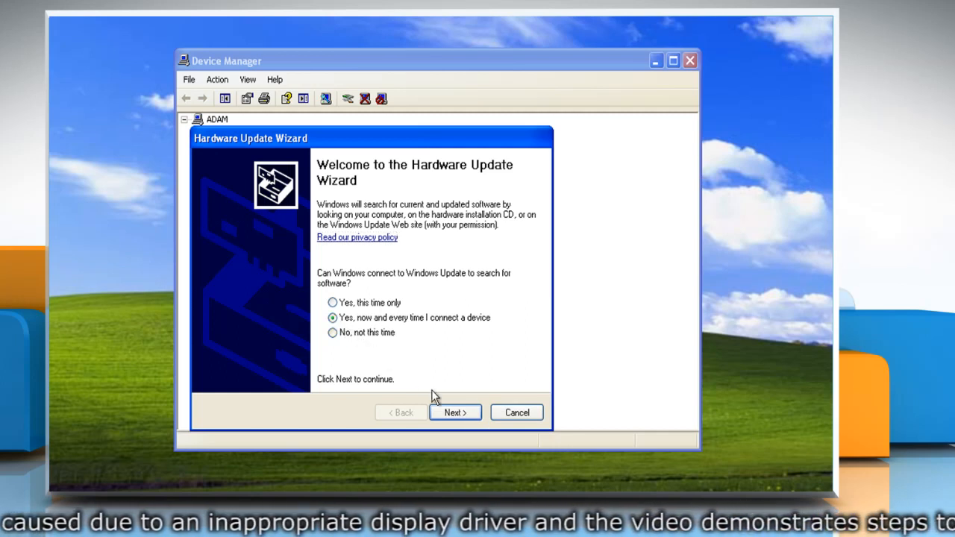
{"action": "left_click", "coordinate": [455, 412]}
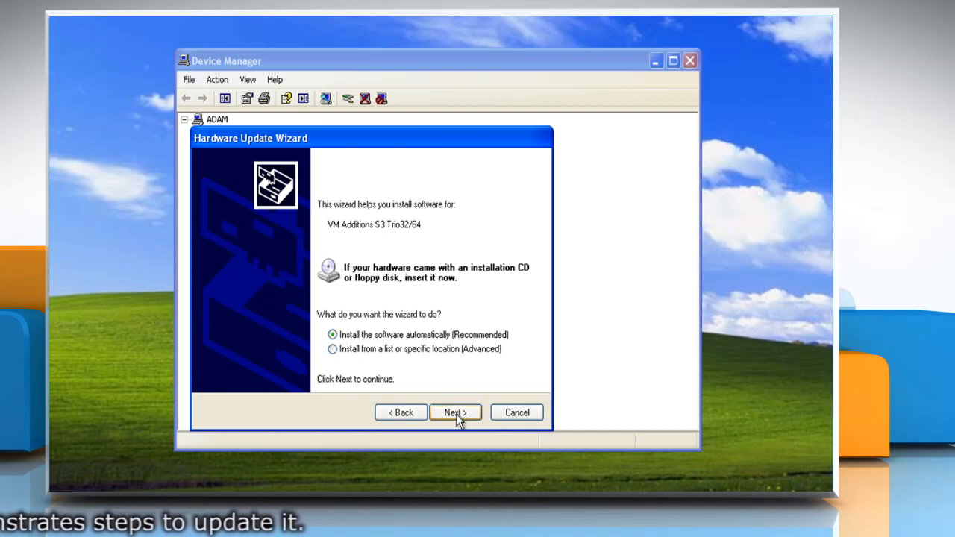
Begin the driver search with 'Install the software automatically (Recommended)' selected
{"action": "left_click", "coordinate": [455, 412]}
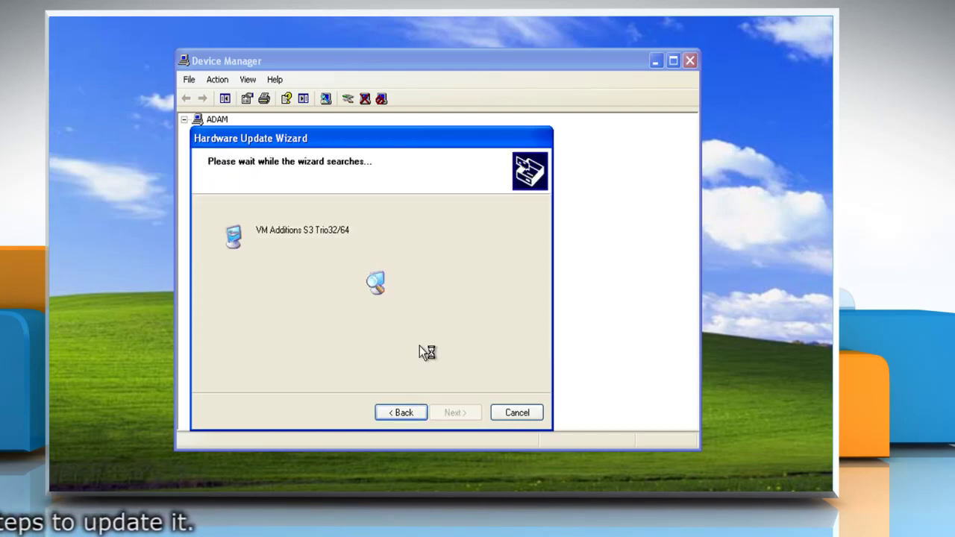